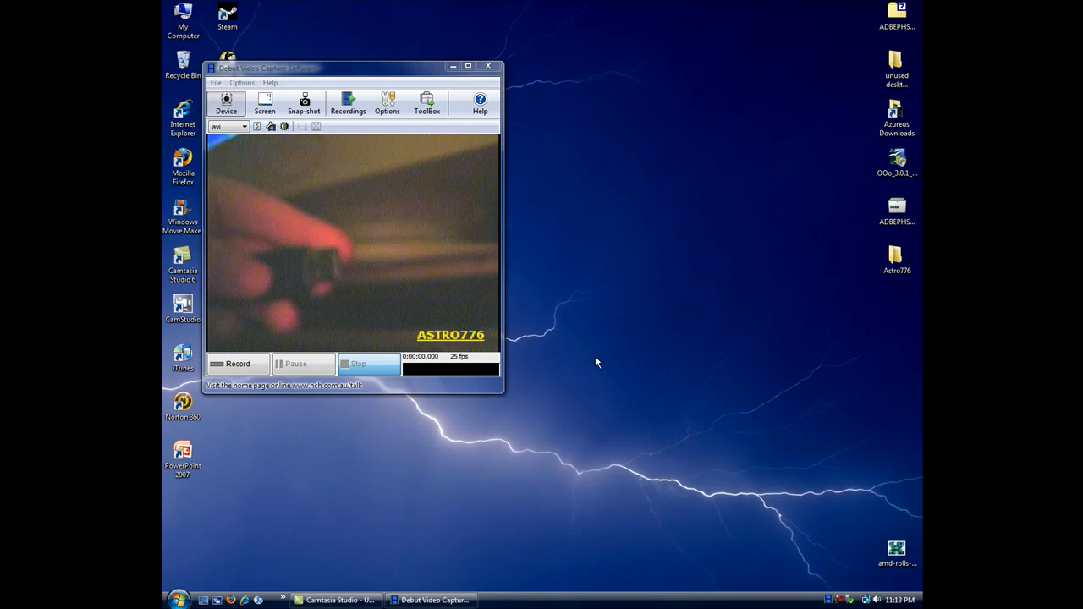
mouse_move(584, 364)
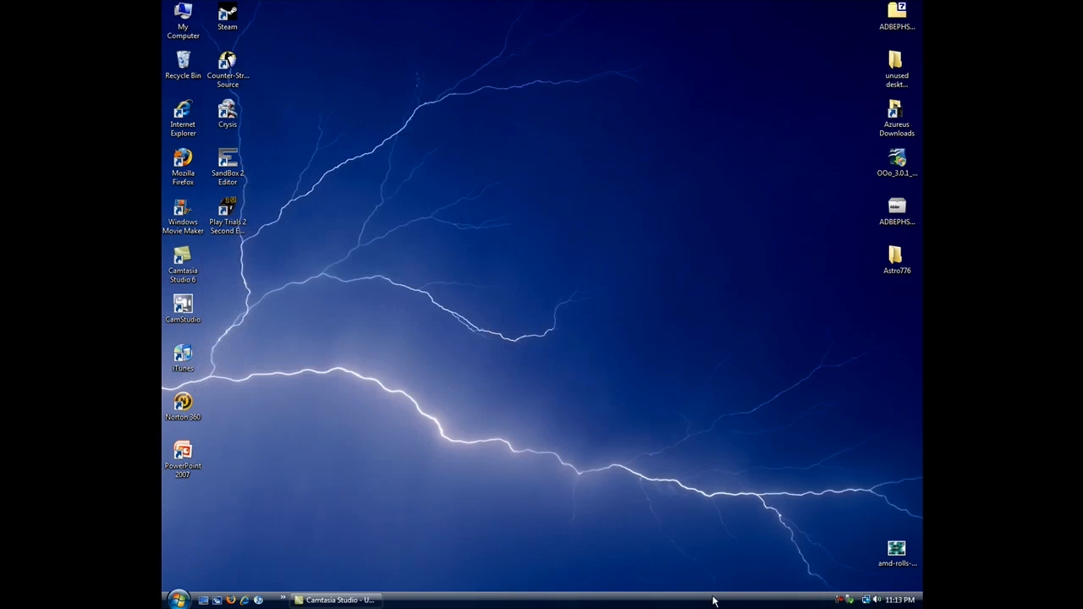
mouse_move(337, 539)
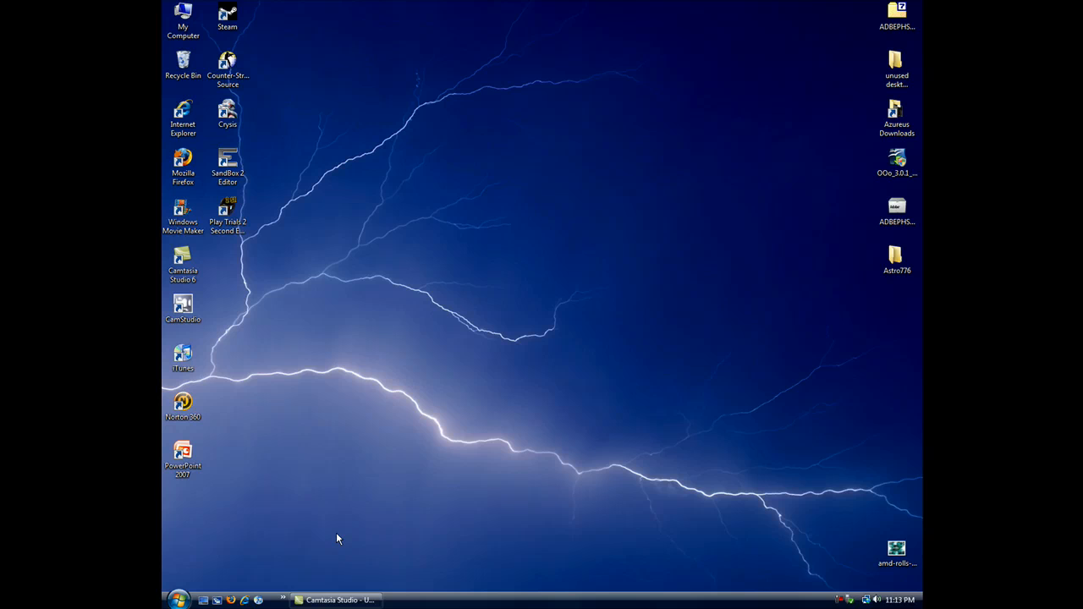
mouse_move(345, 519)
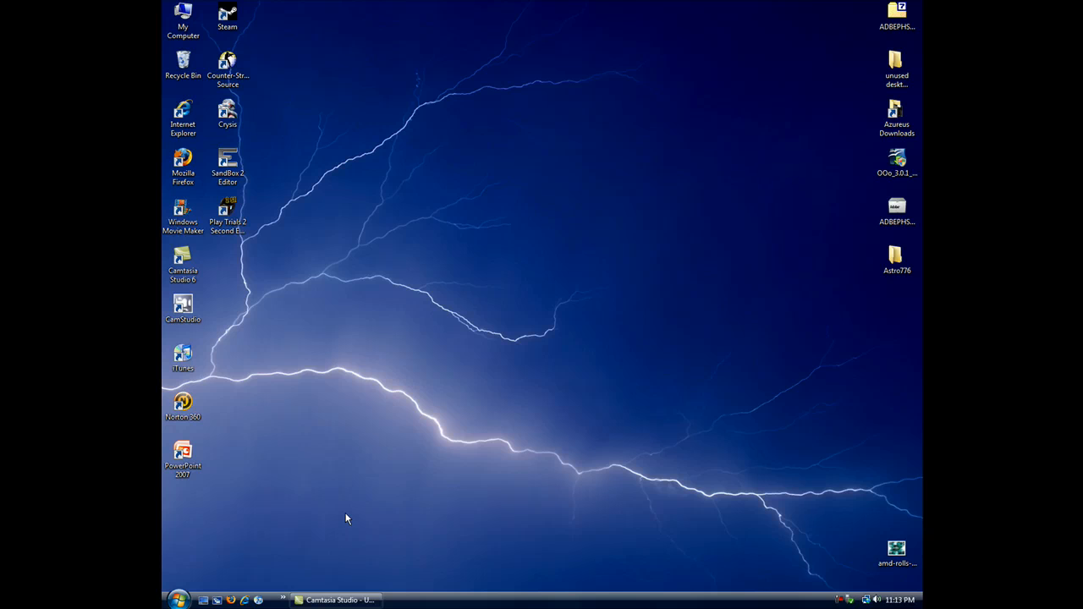
mouse_move(385, 492)
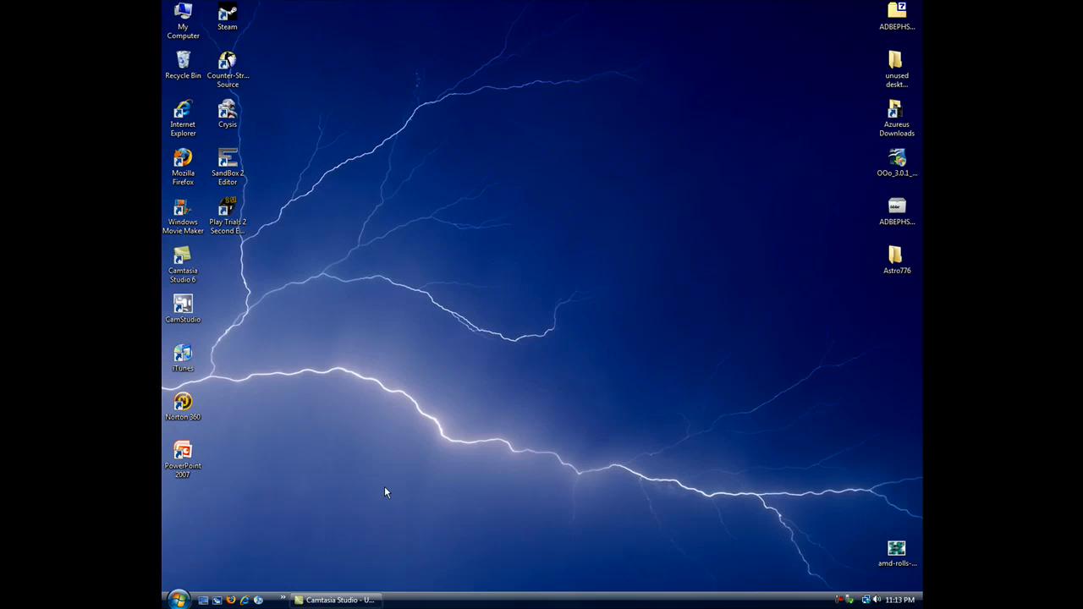
mouse_move(406, 478)
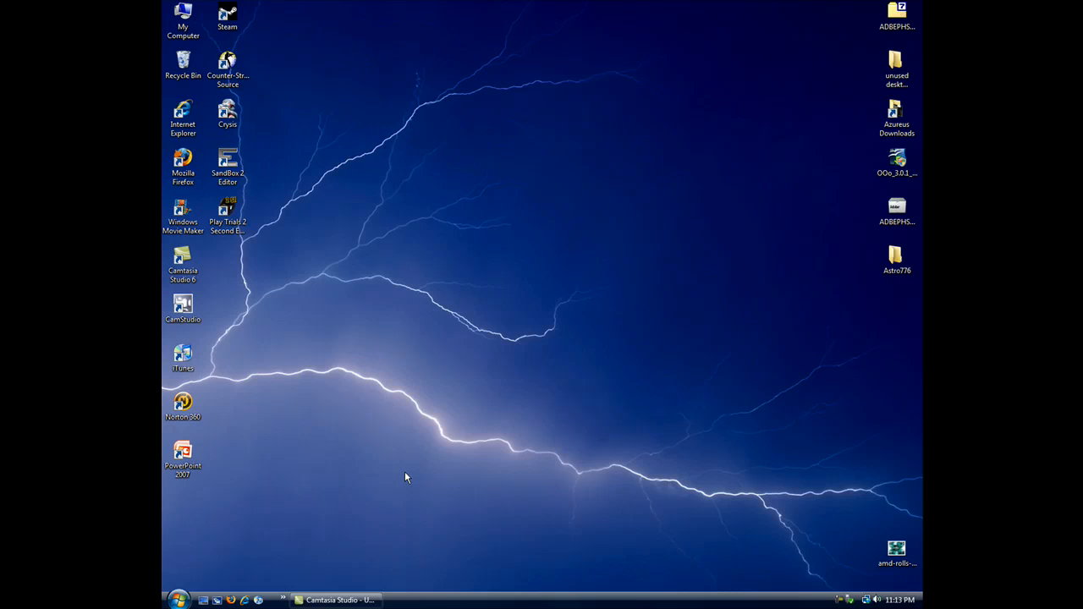
mouse_move(848, 602)
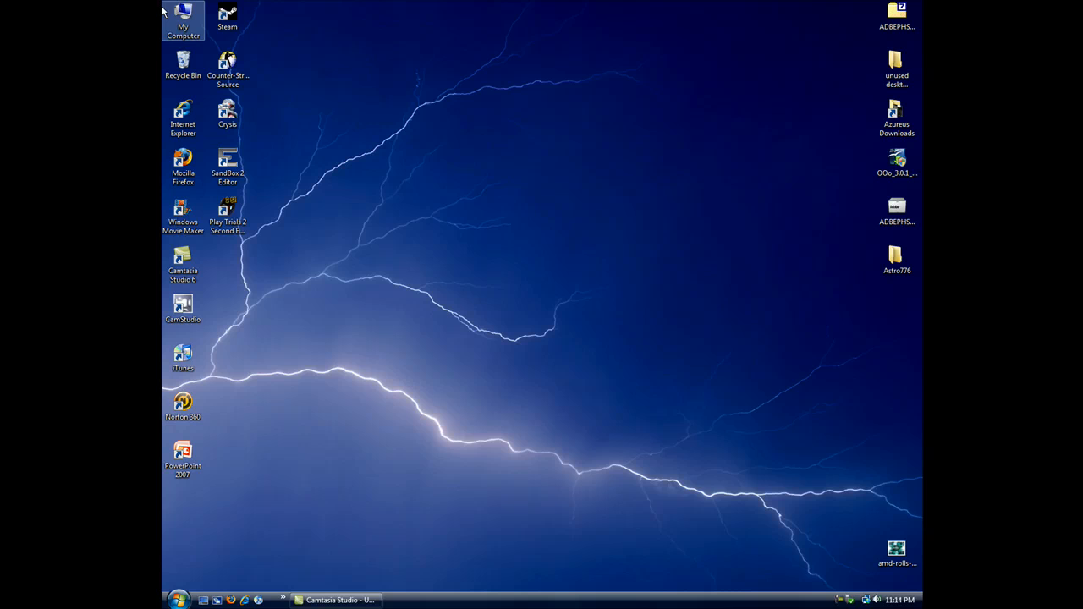
Open UDISK (G:)'s ReadyBoost settings from My Computer and choose Use this device
double_click(182, 17)
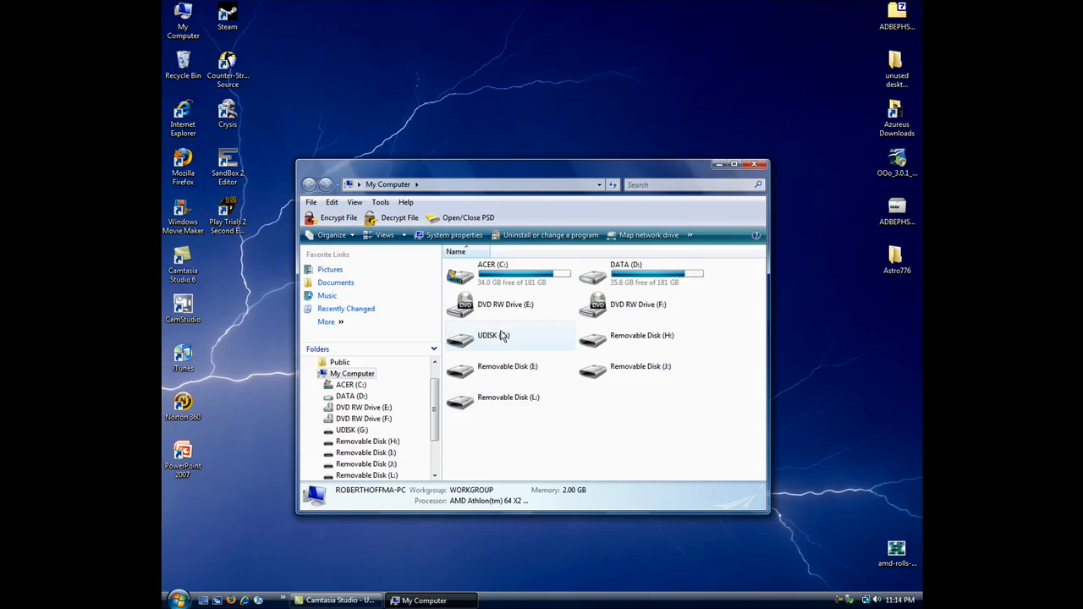
left_click(493, 335)
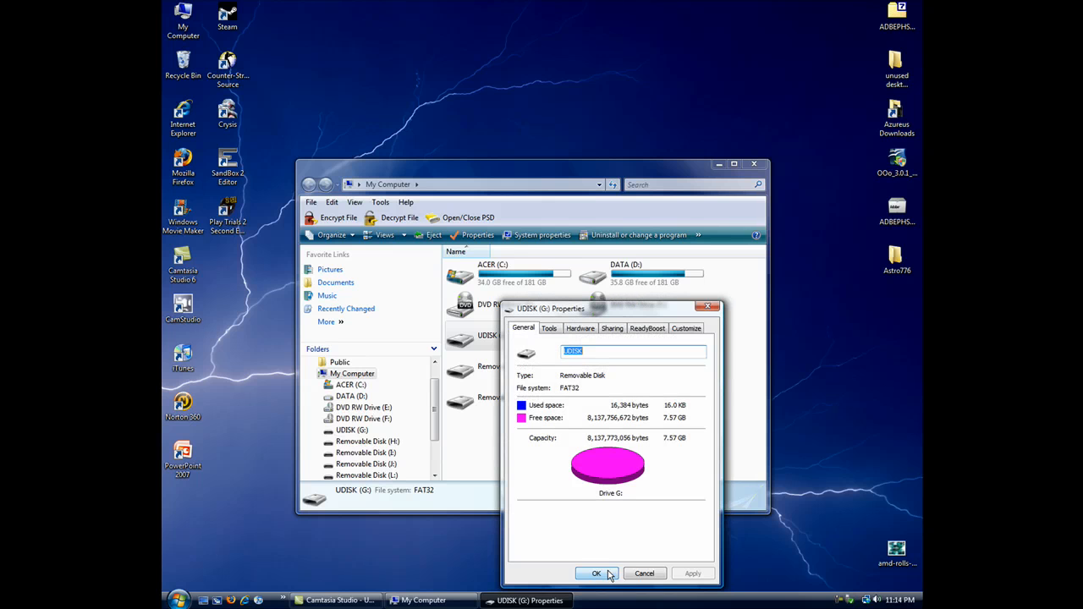
left_click(647, 328)
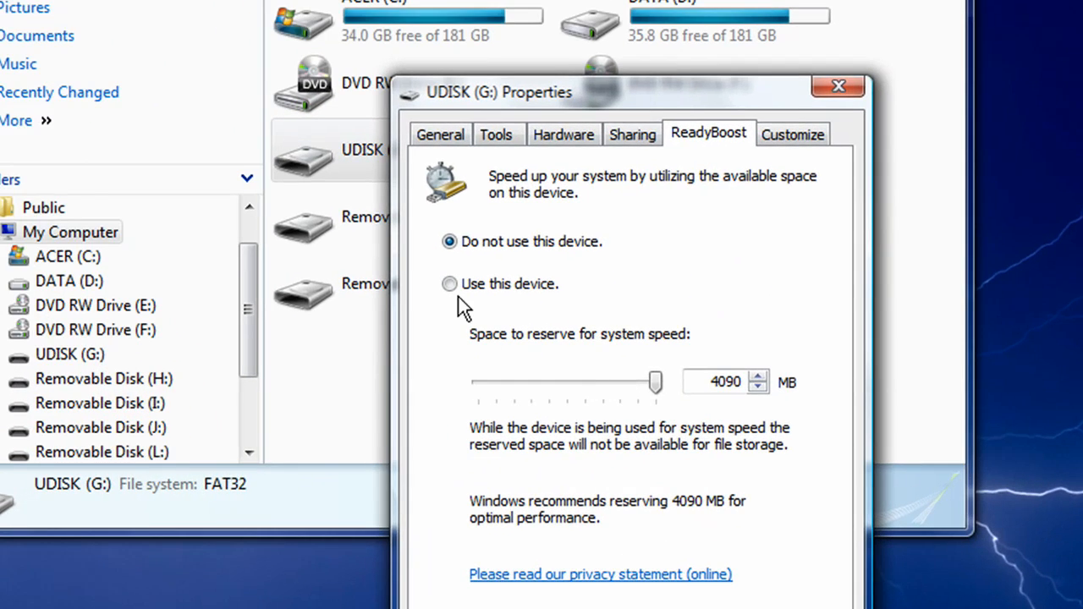
left_click(449, 283)
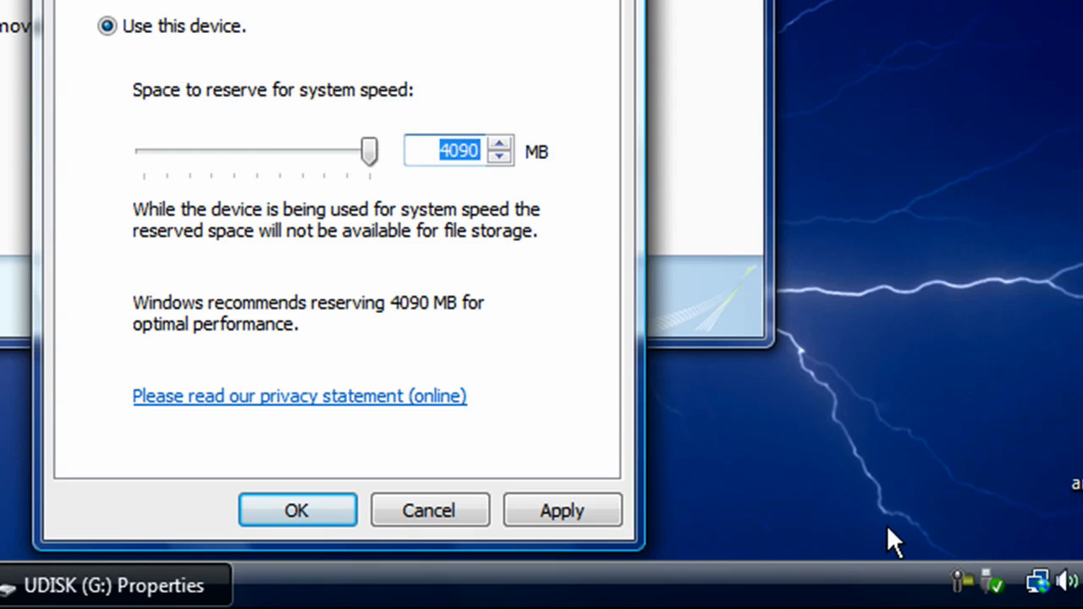
mouse_move(635, 470)
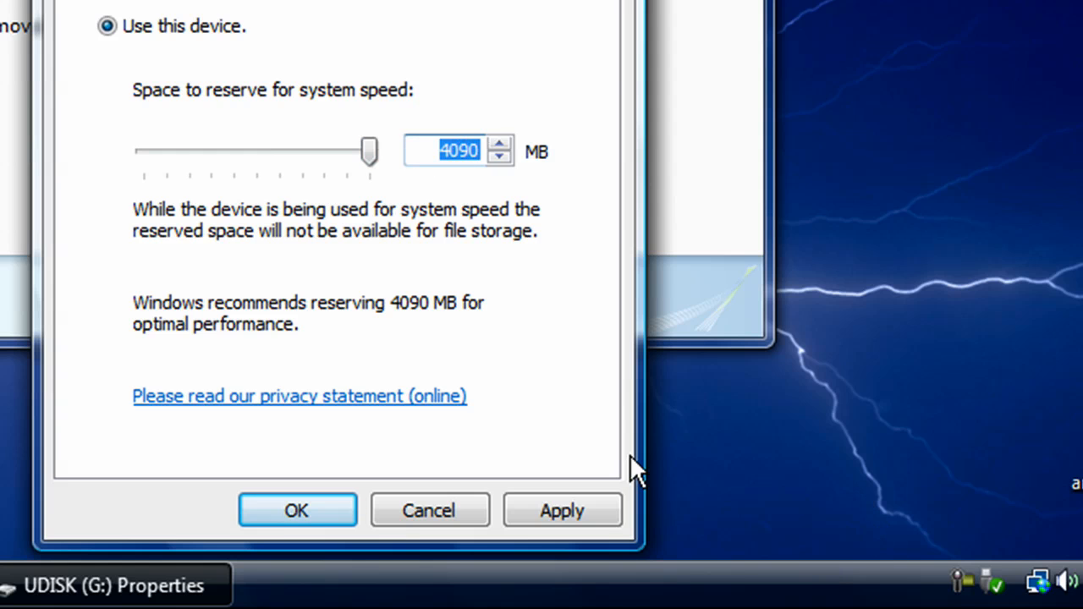
mouse_move(584, 165)
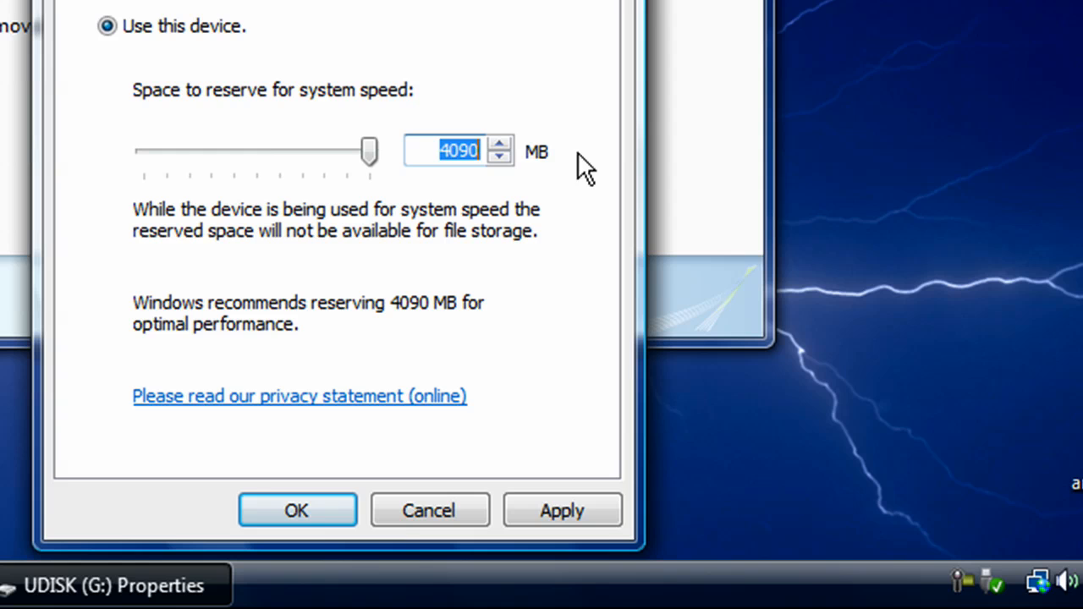
mouse_move(411, 178)
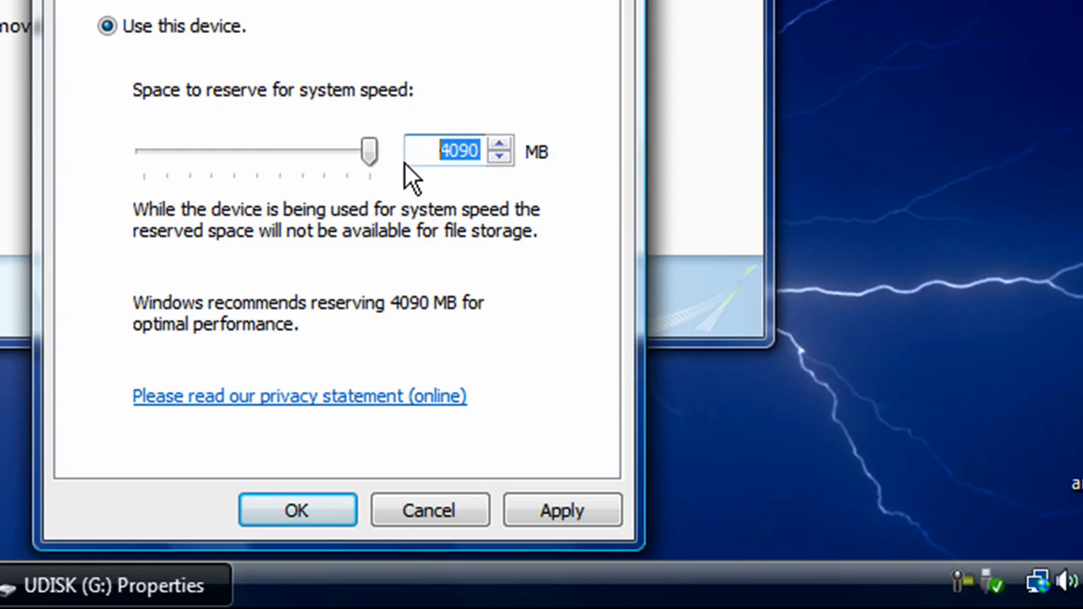
Reserve 4090 MB for system speed, then apply and close the Properties dialog
left_click(457, 150)
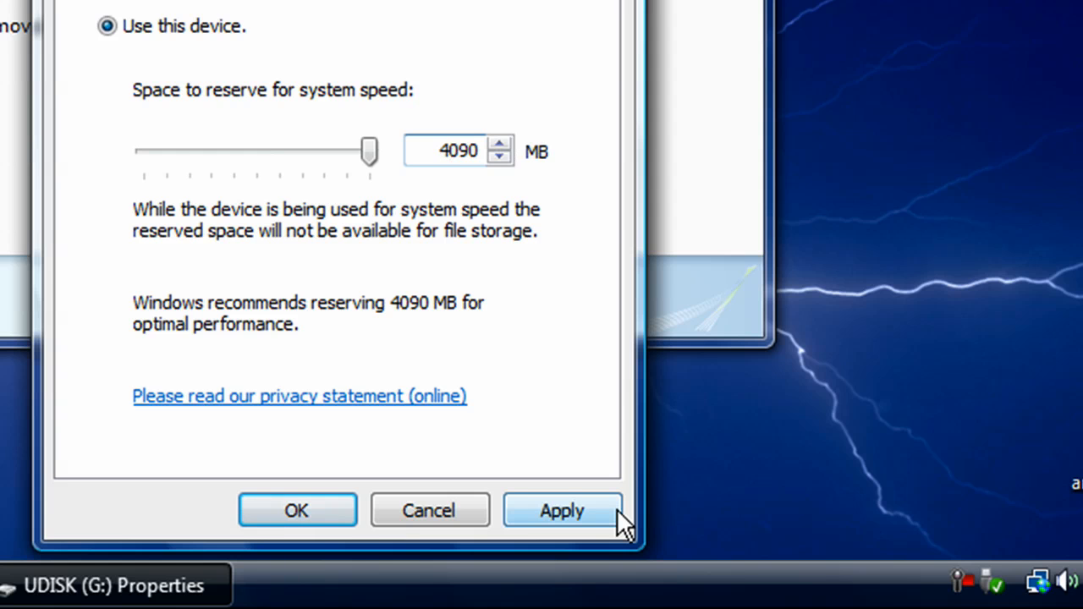
left_click(561, 510)
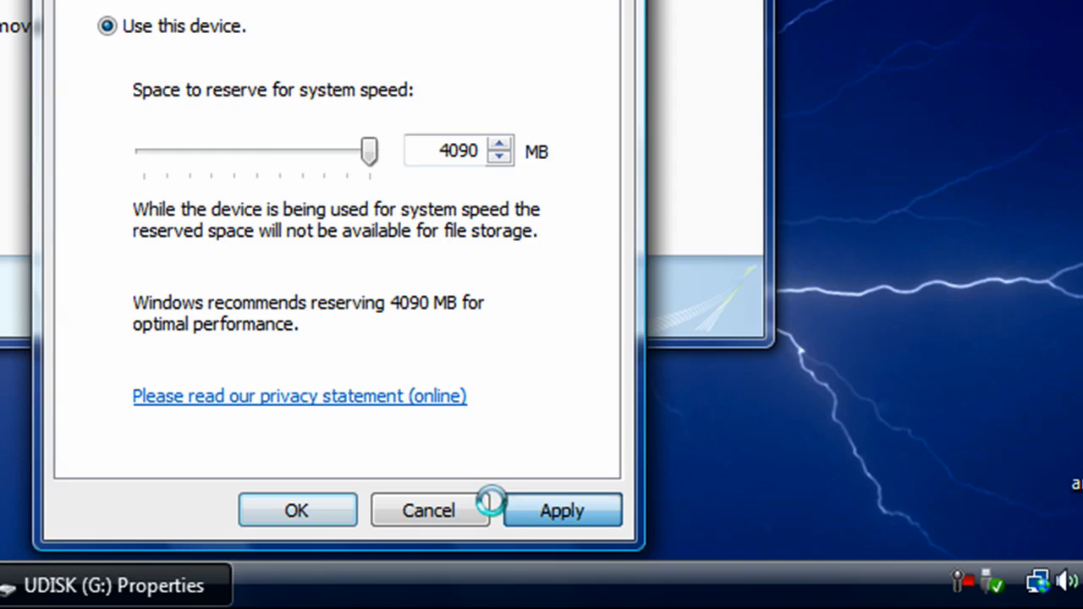
left_click(297, 510)
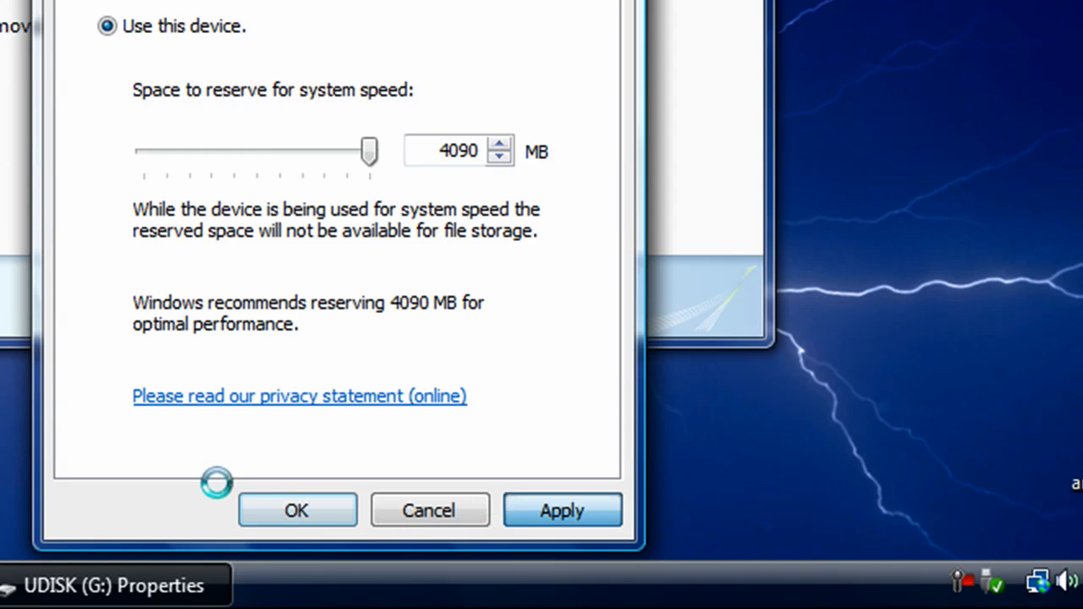
mouse_move(956, 584)
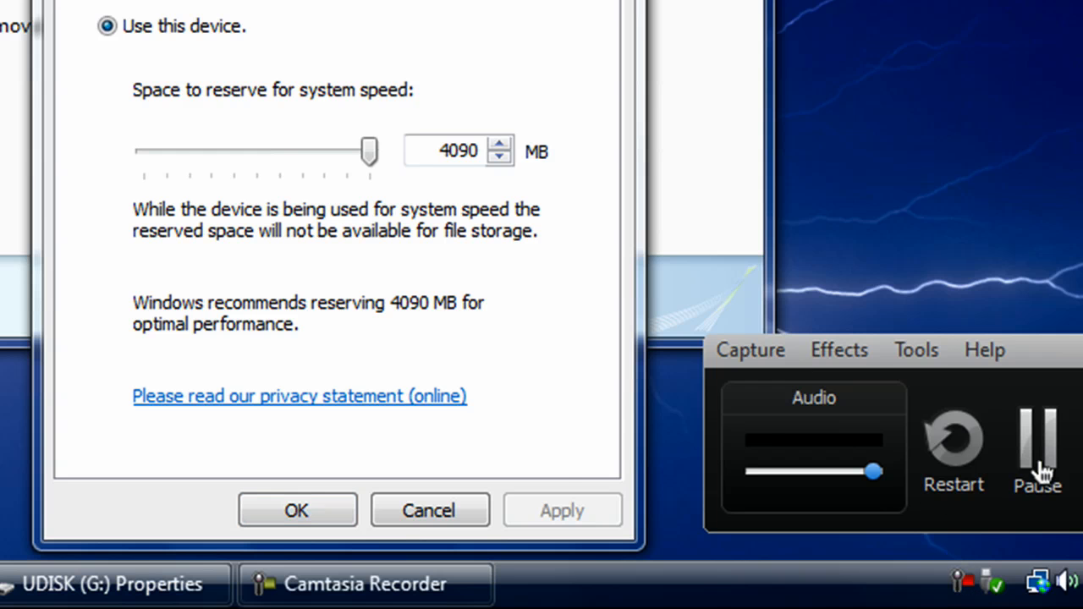
left_click(296, 510)
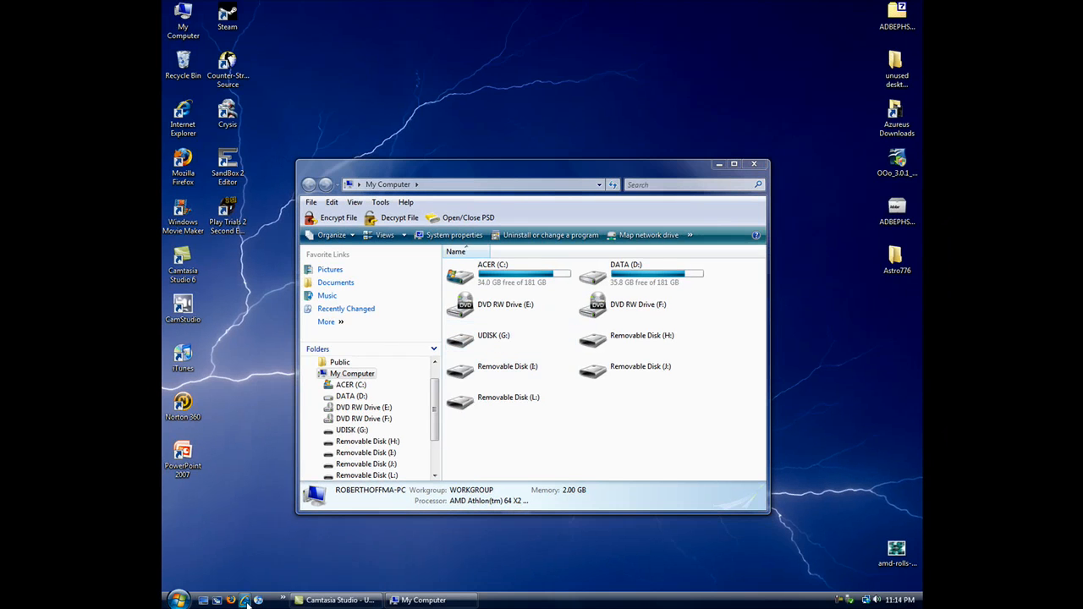
mouse_move(548, 71)
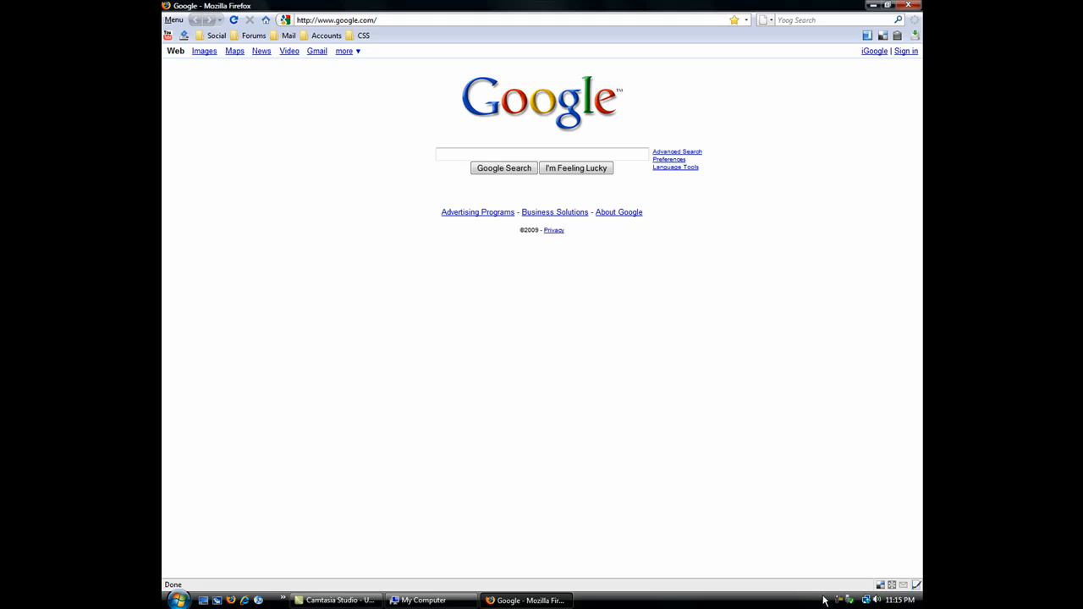
mouse_move(244, 337)
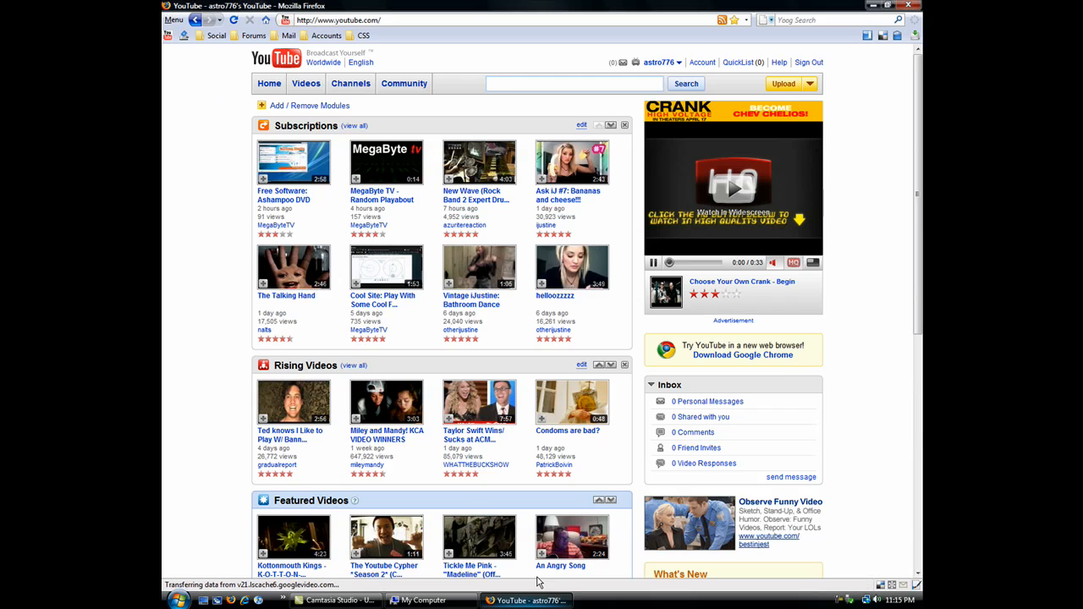
Load YouTube's homepage in Firefox, then bring the My Computer window back
left_click(573, 83)
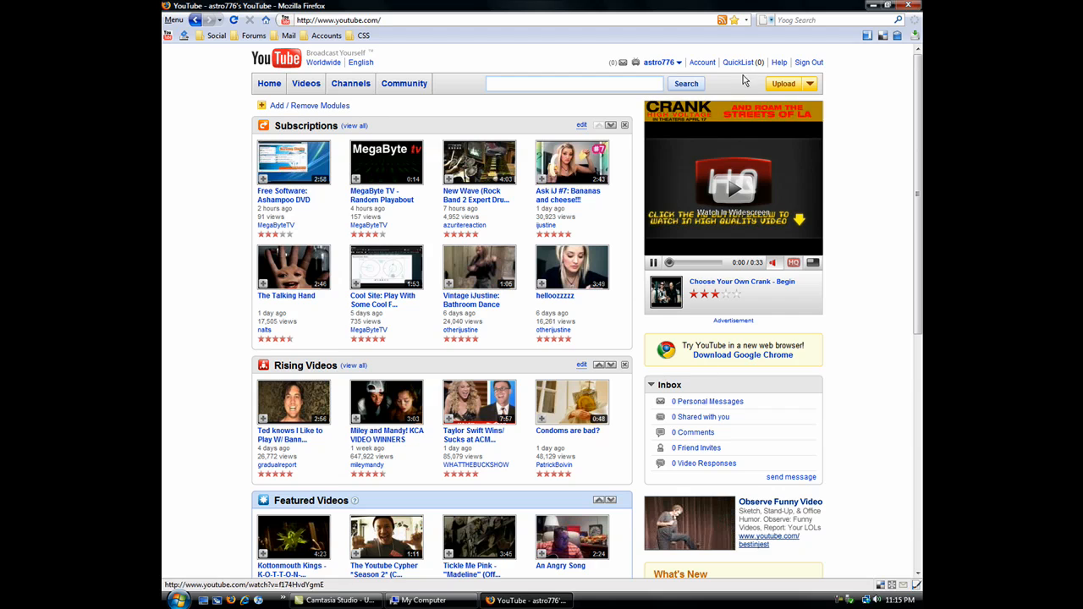
left_click(423, 600)
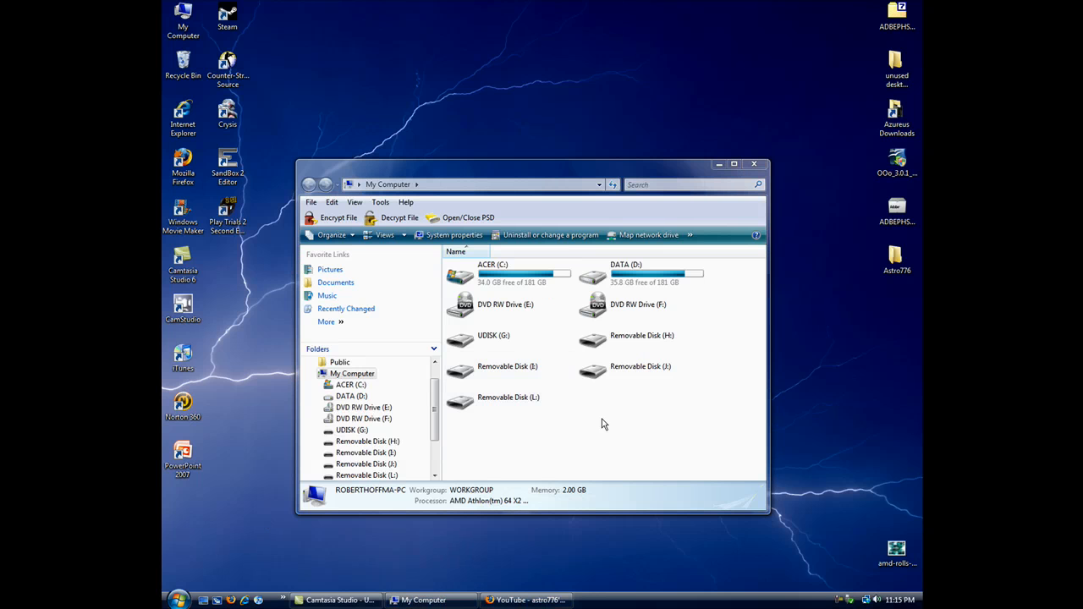
View ReadyBoost.sfcache inside UDISK (G:), then open the drive's context menu for Properties
left_click(493, 335)
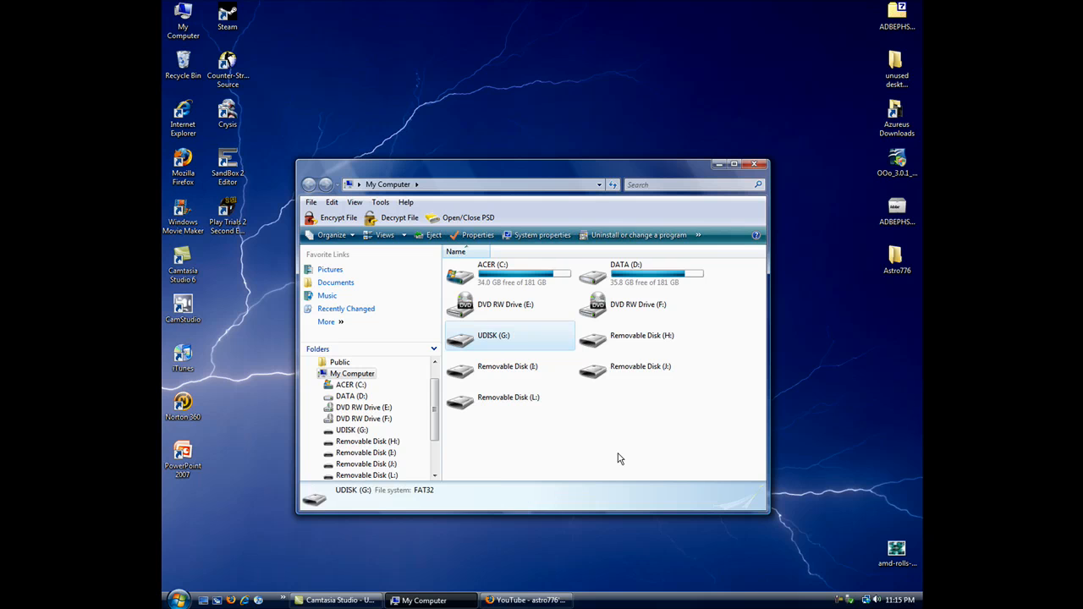
mouse_move(495, 343)
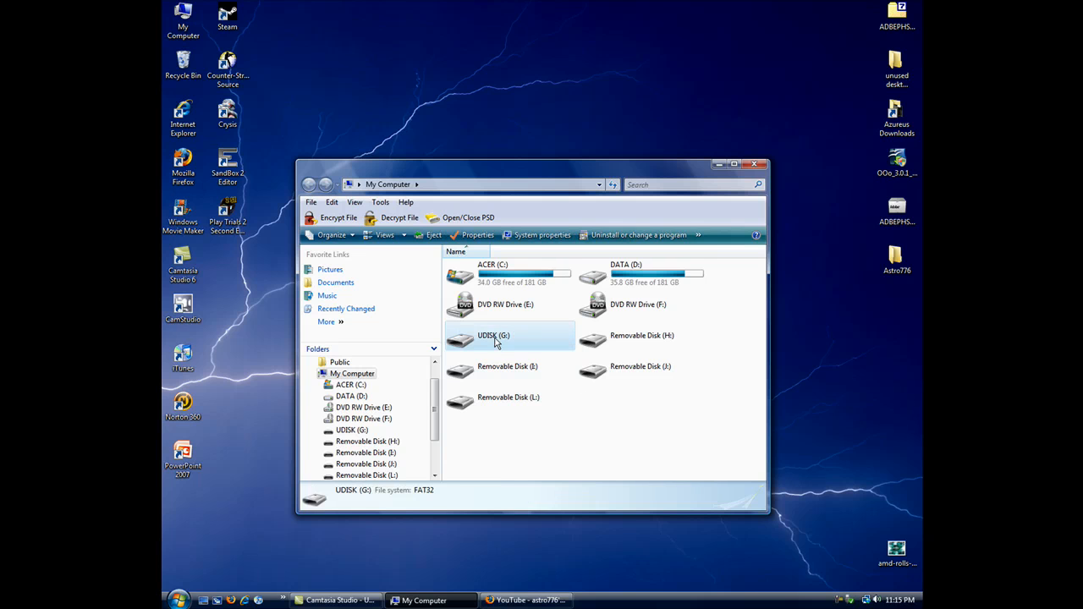
double_click(493, 335)
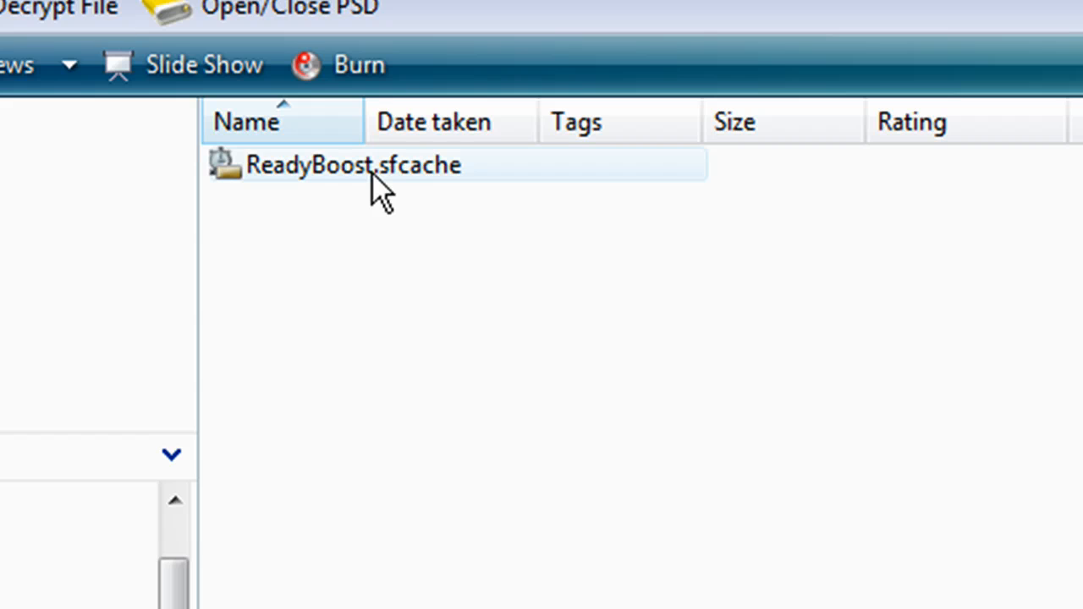
mouse_move(381, 186)
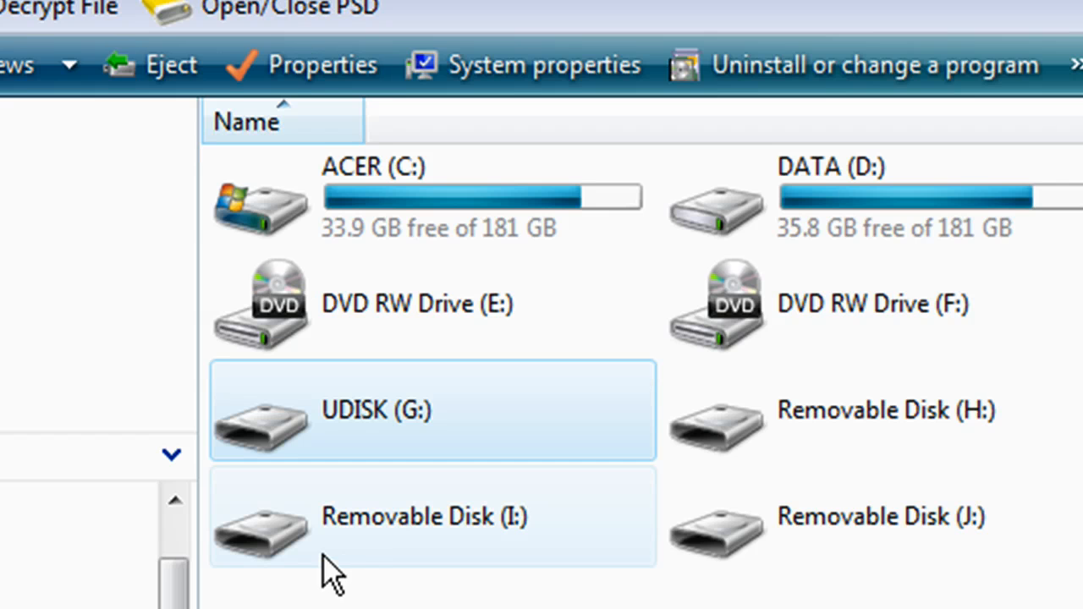
right_click(432, 410)
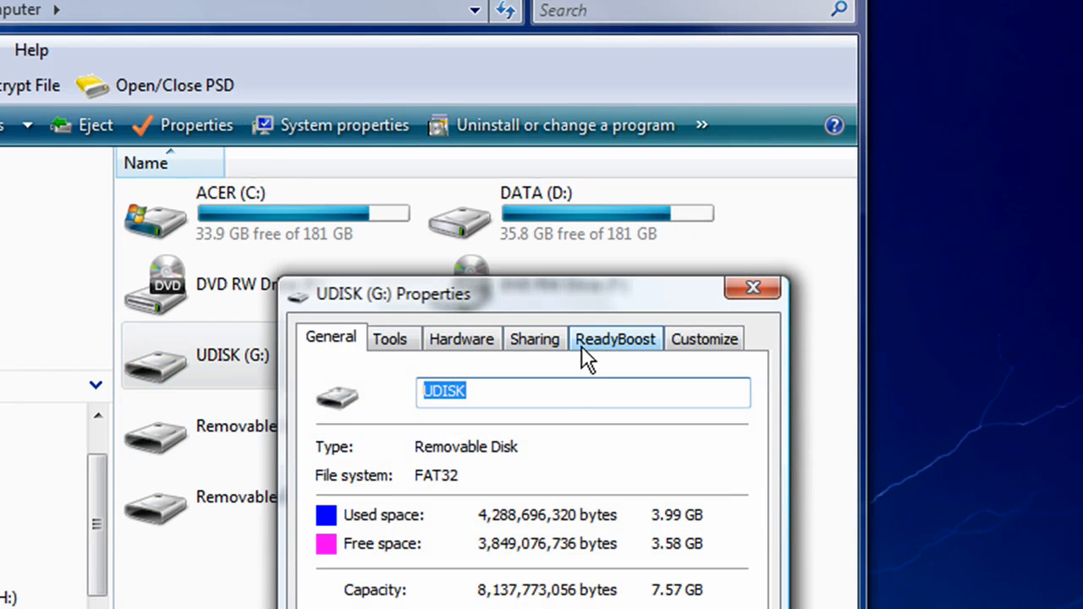
Set UDISK (G:) to Do not use this device, verify the drive is empty, return to My Computer
left_click(615, 338)
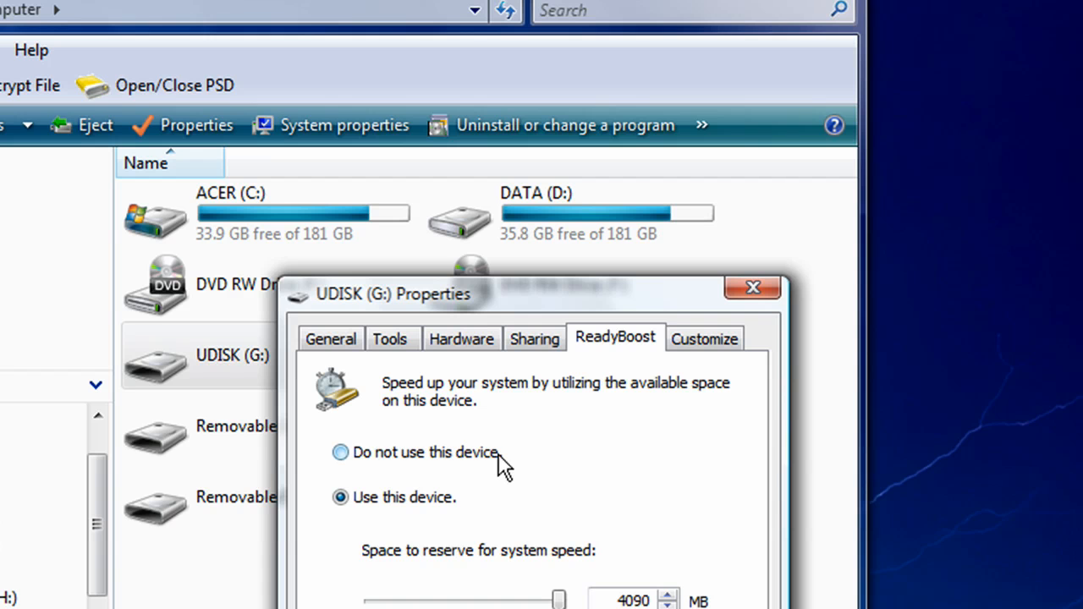
left_click(341, 453)
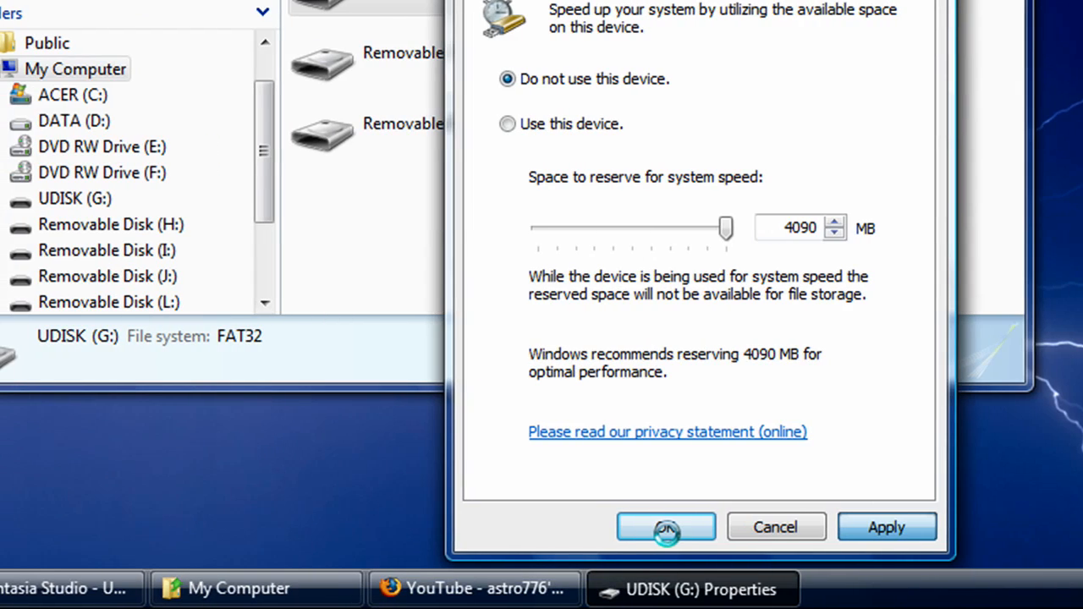
left_click(666, 527)
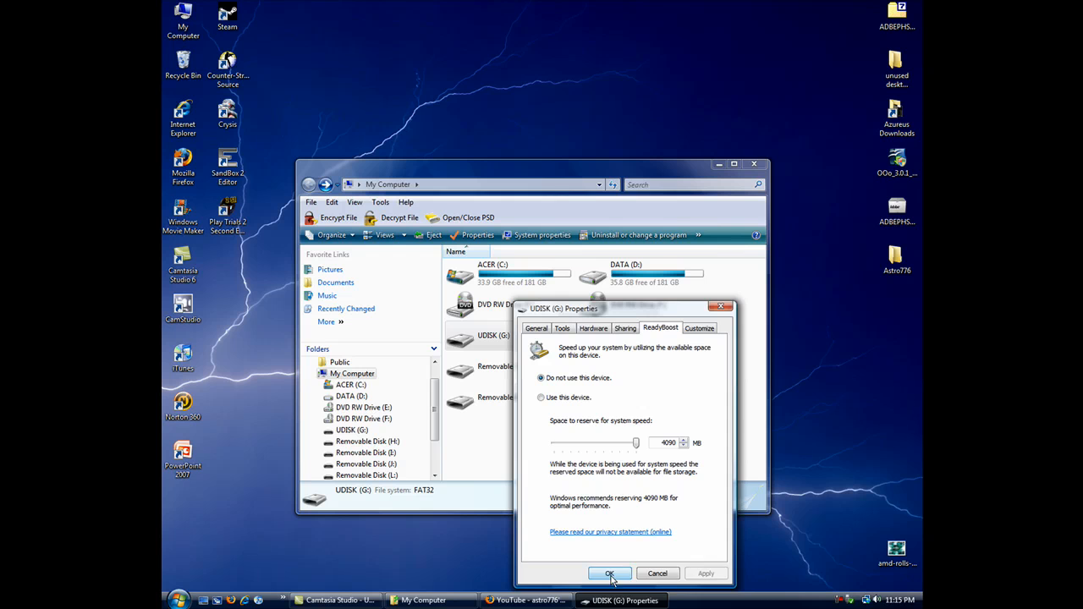
left_click(609, 574)
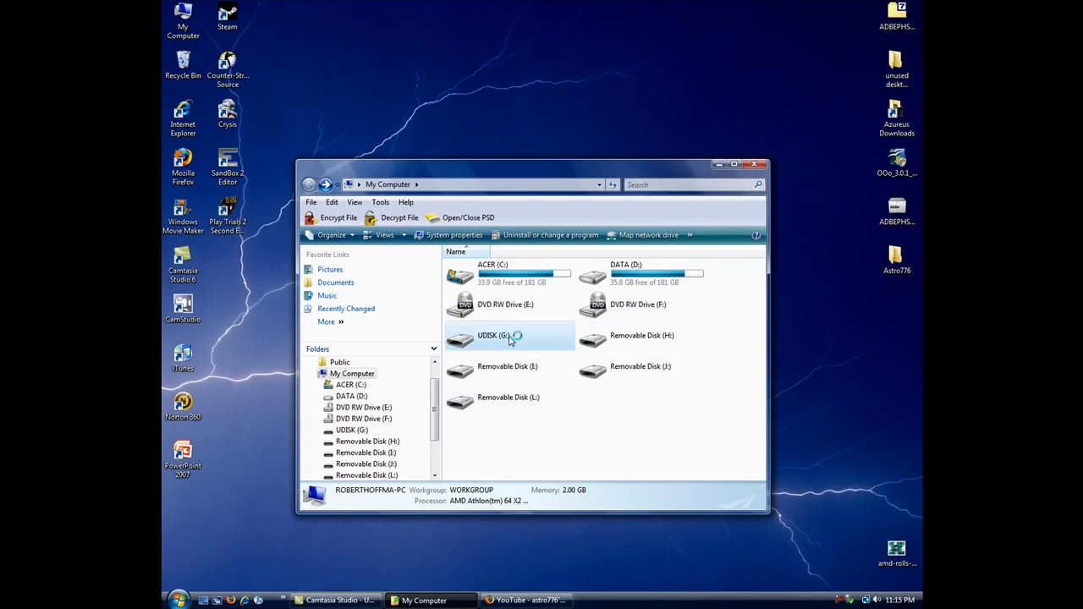
double_click(499, 335)
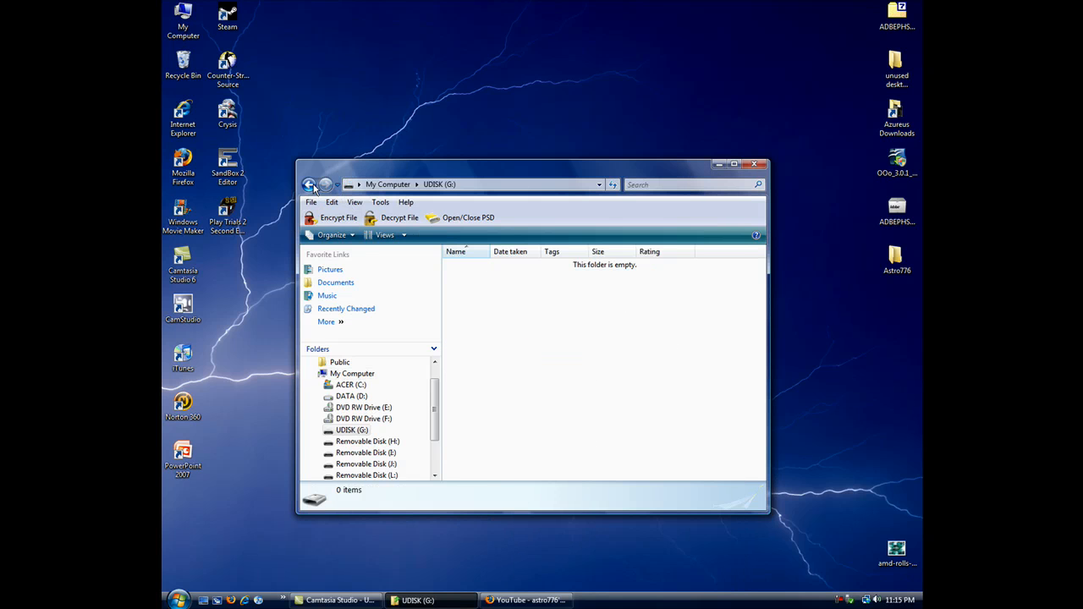
left_click(309, 185)
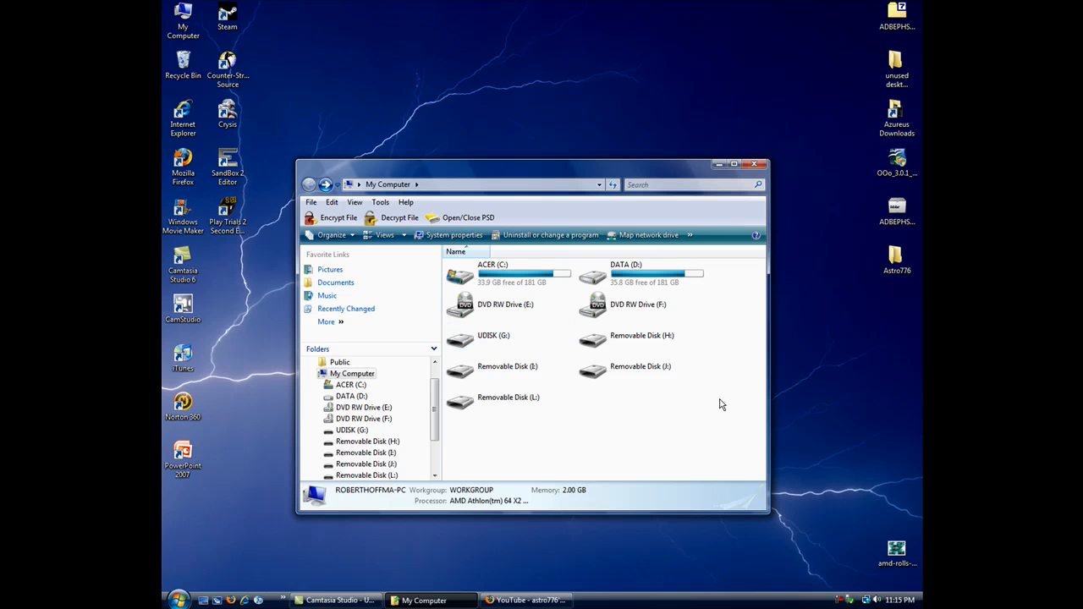